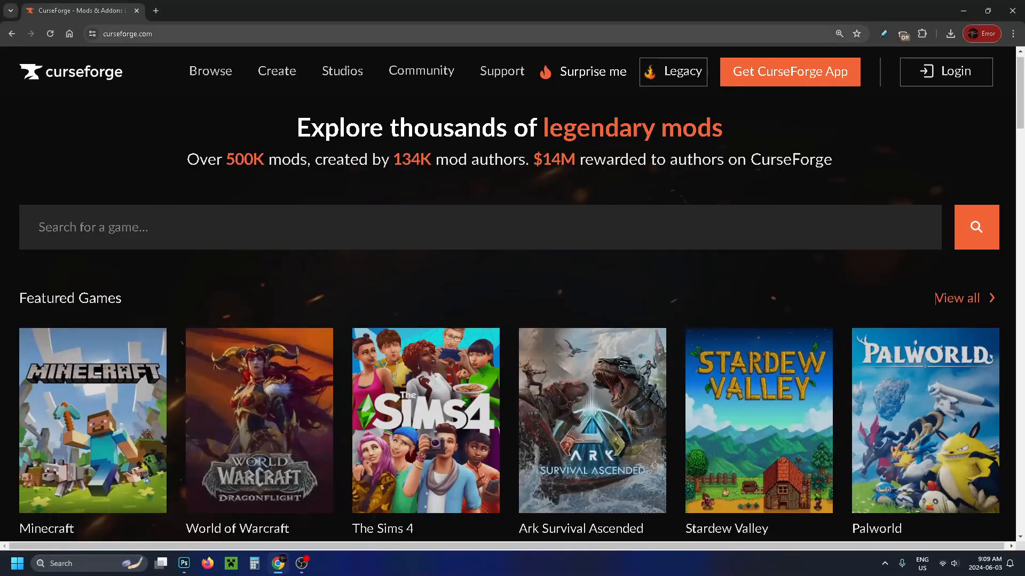
mouse_move(450, 275)
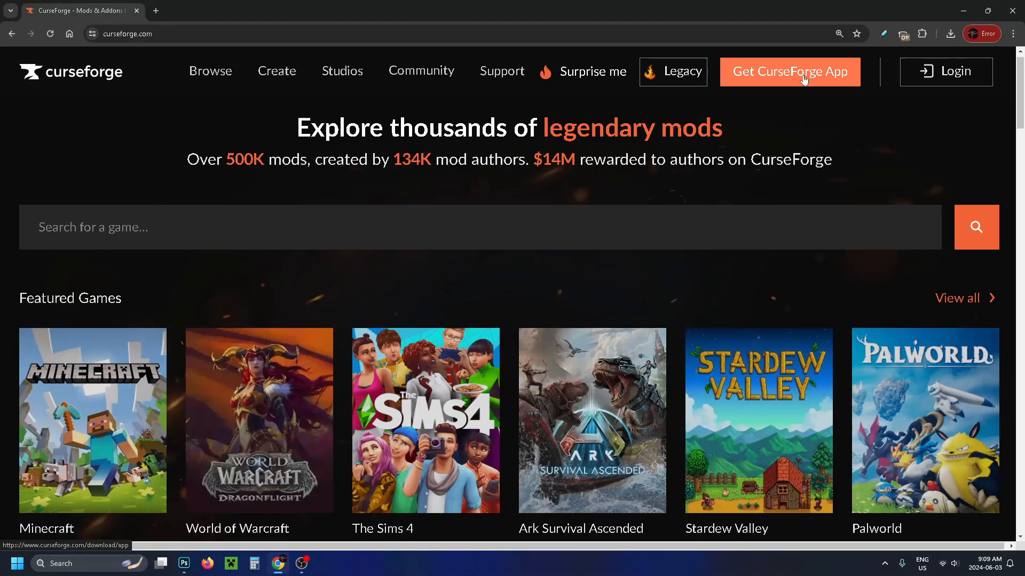
Download the standalone Windows CurseForge installer from the website and run it.
click(789, 72)
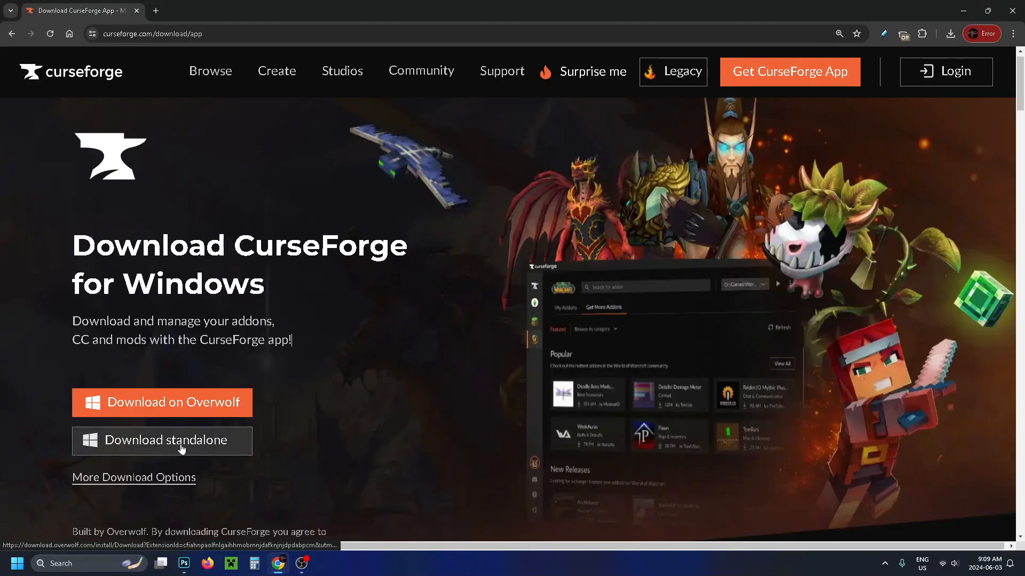
click(950, 33)
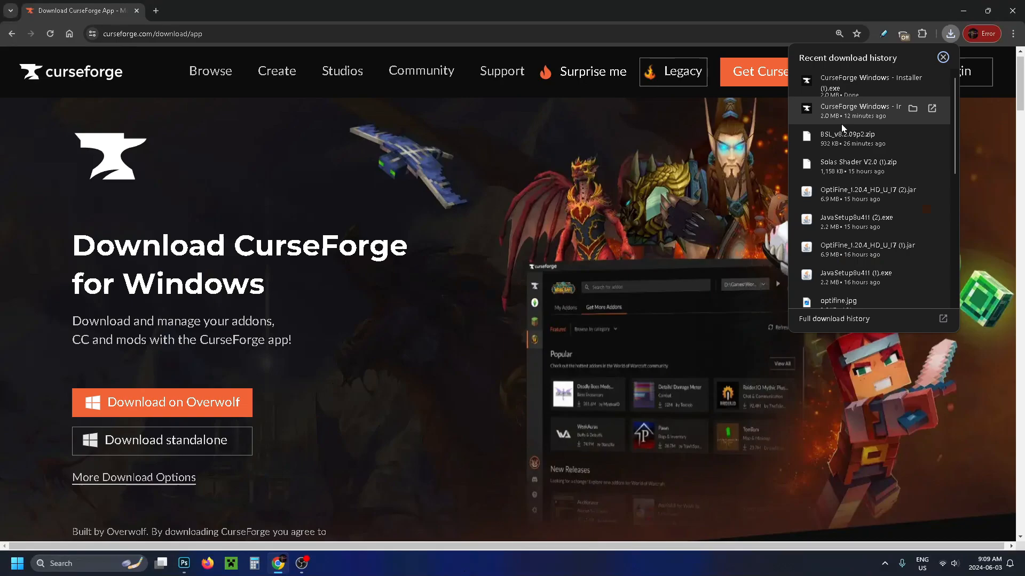
mouse_move(879, 94)
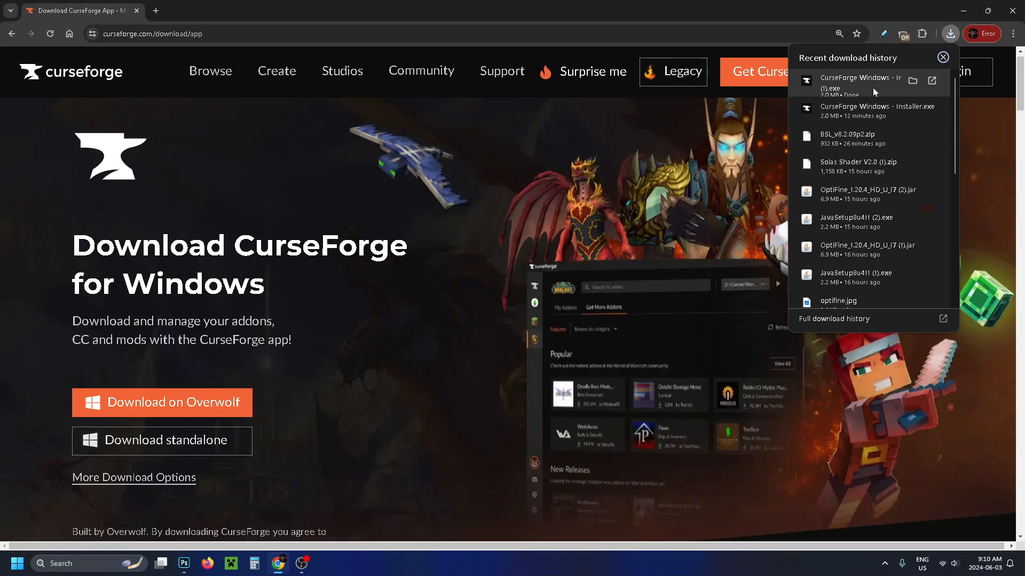
click(860, 83)
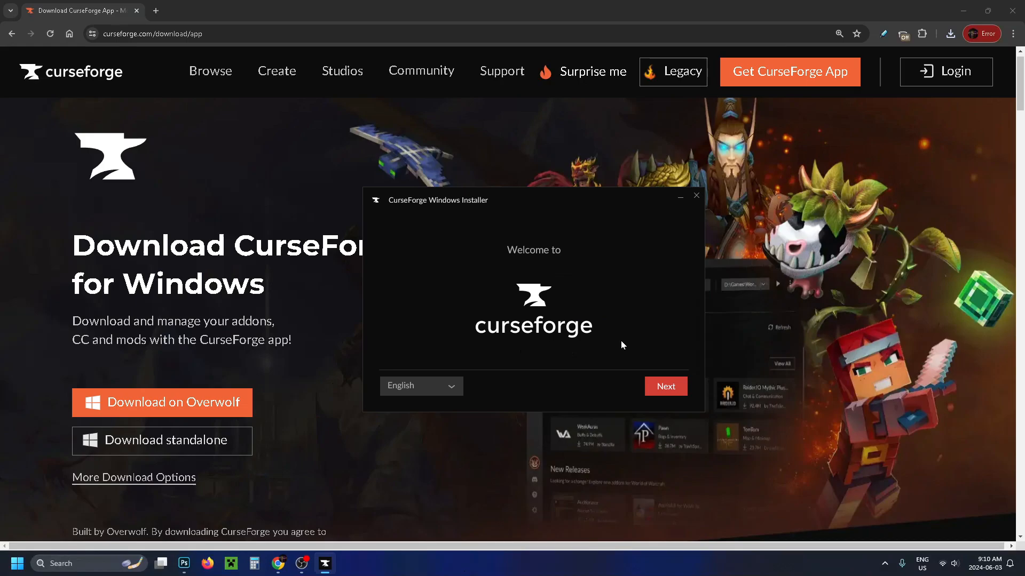
Move past the installer welcome and accept the terms of use and age confirmation.
click(665, 386)
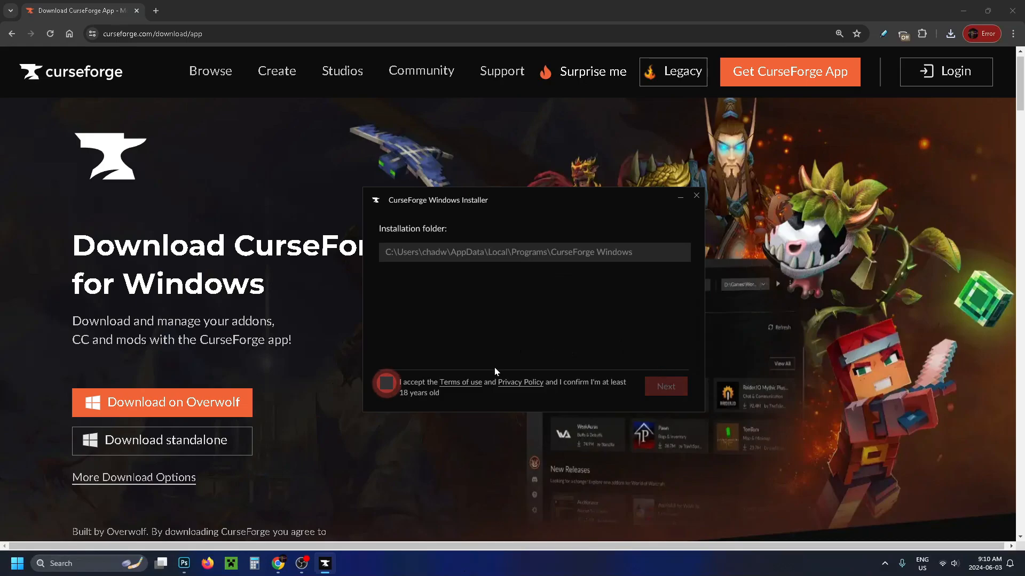
click(385, 383)
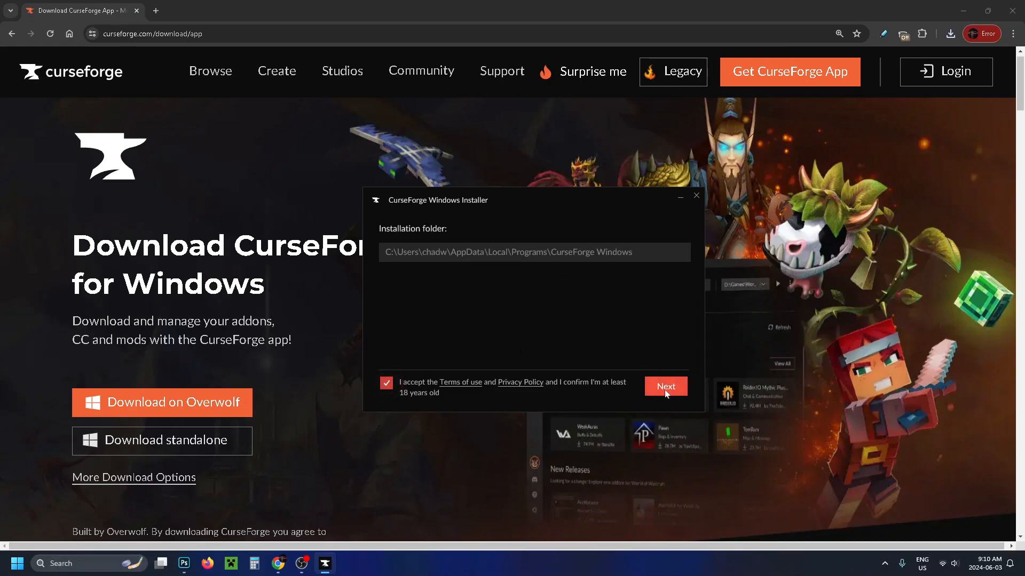
Install CurseForge, then add Minecraft (Java Edition) from the sidebar's add-game menu.
click(665, 387)
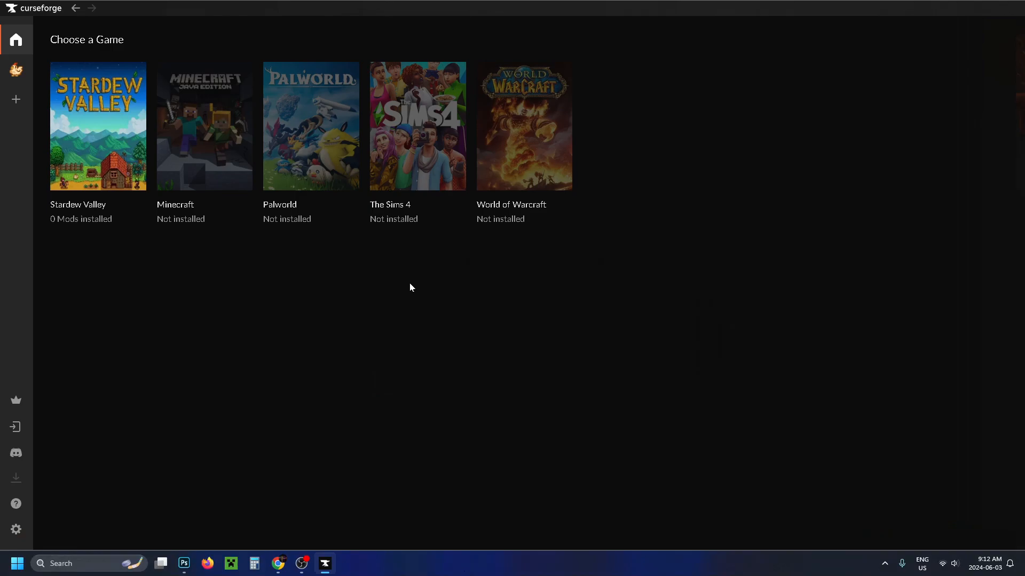
mouse_move(178, 356)
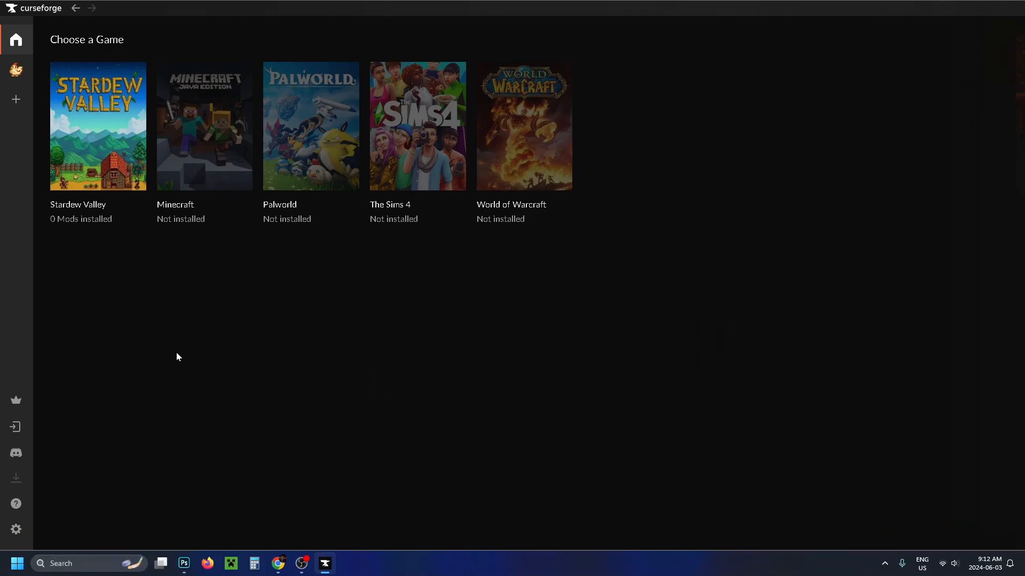
mouse_move(203, 157)
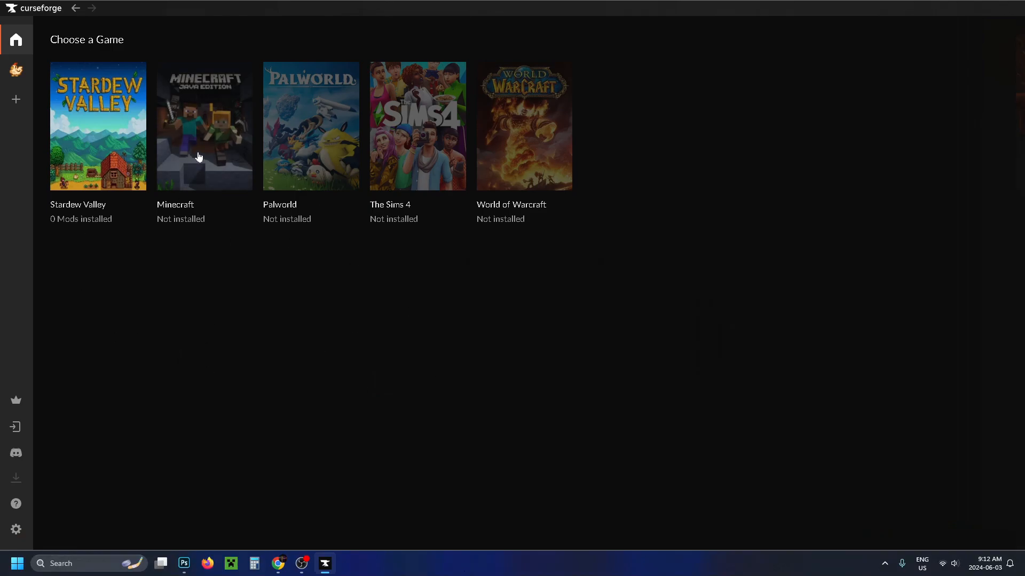
click(16, 99)
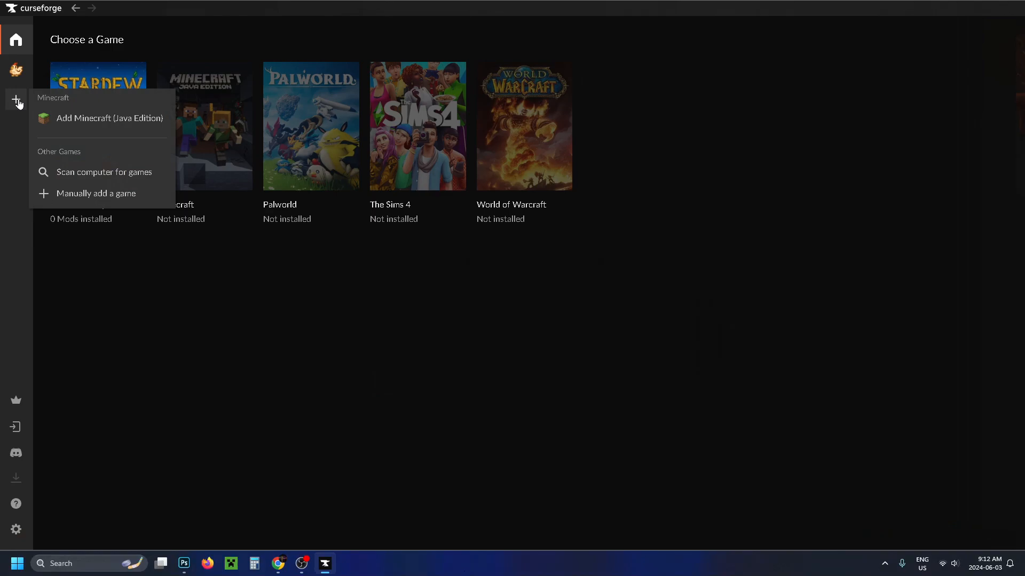
click(109, 118)
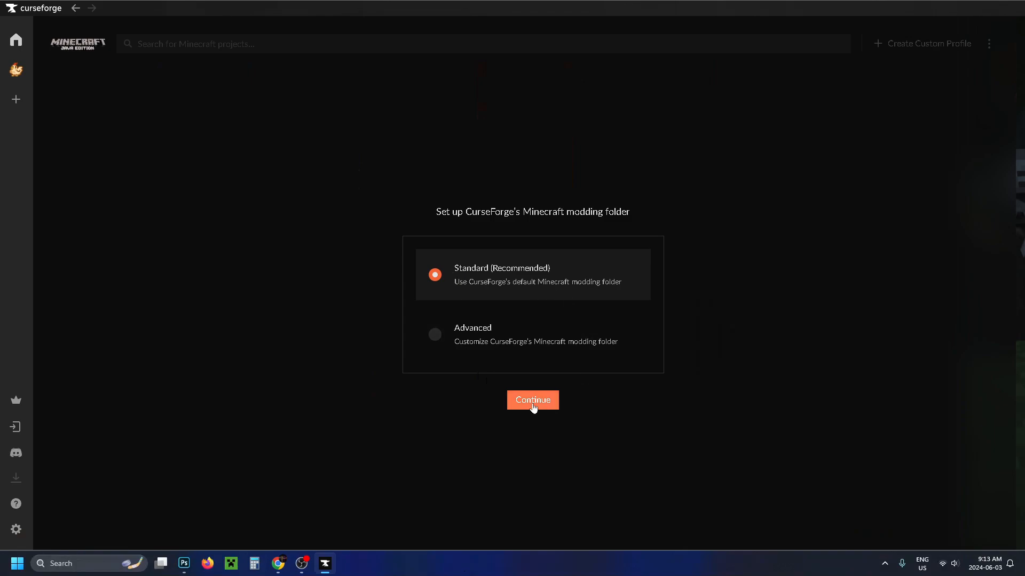
Keep the standard modding folder and install the RLCraft modpack from the Browse list.
click(532, 401)
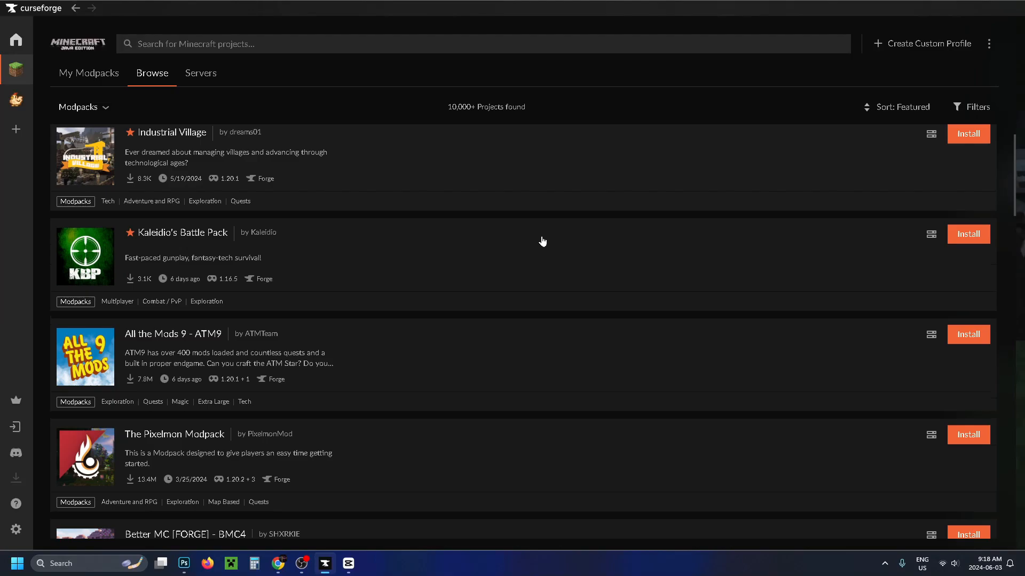
scroll(down, 3)
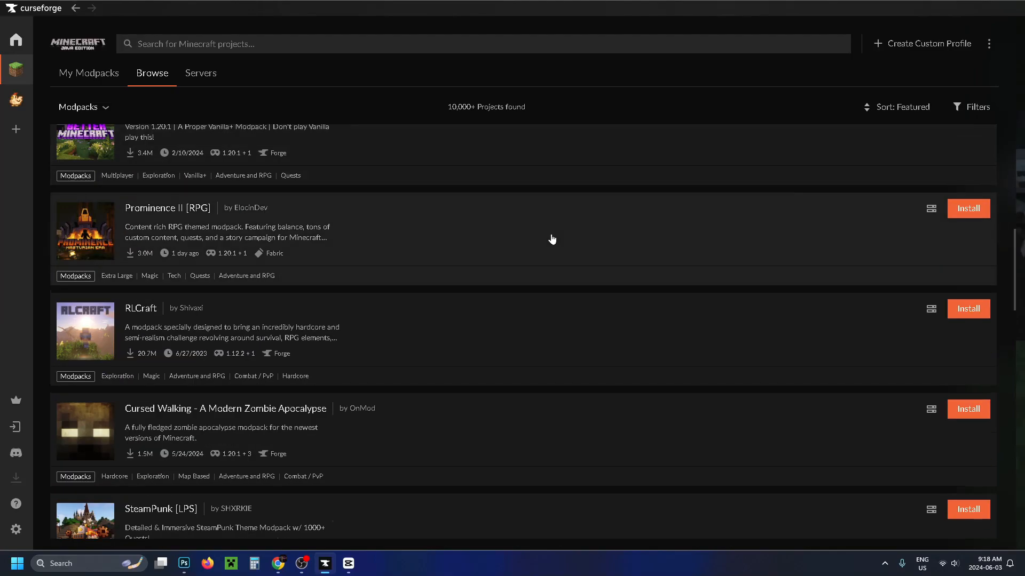
scroll(down, 3)
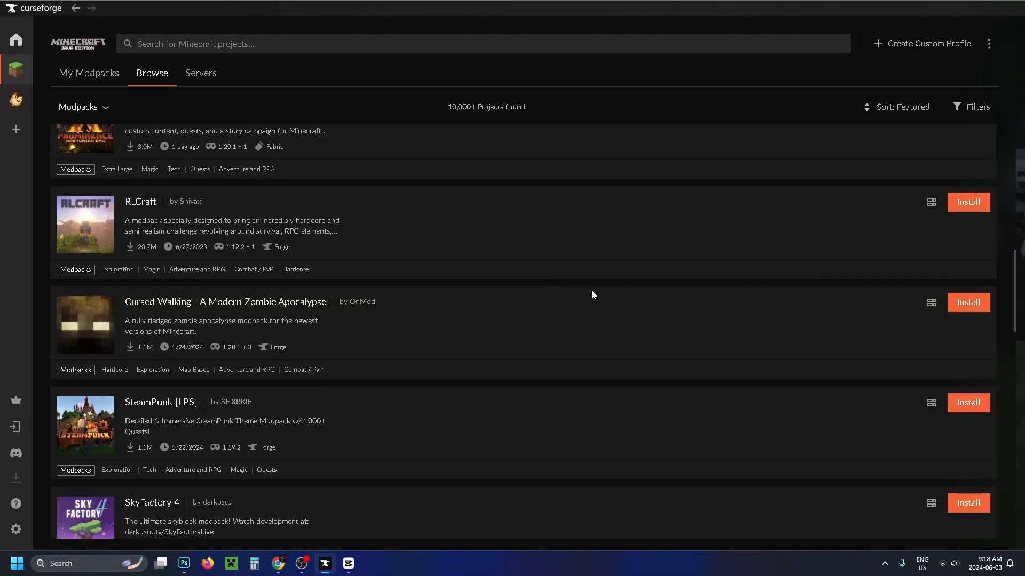
scroll(up, 3)
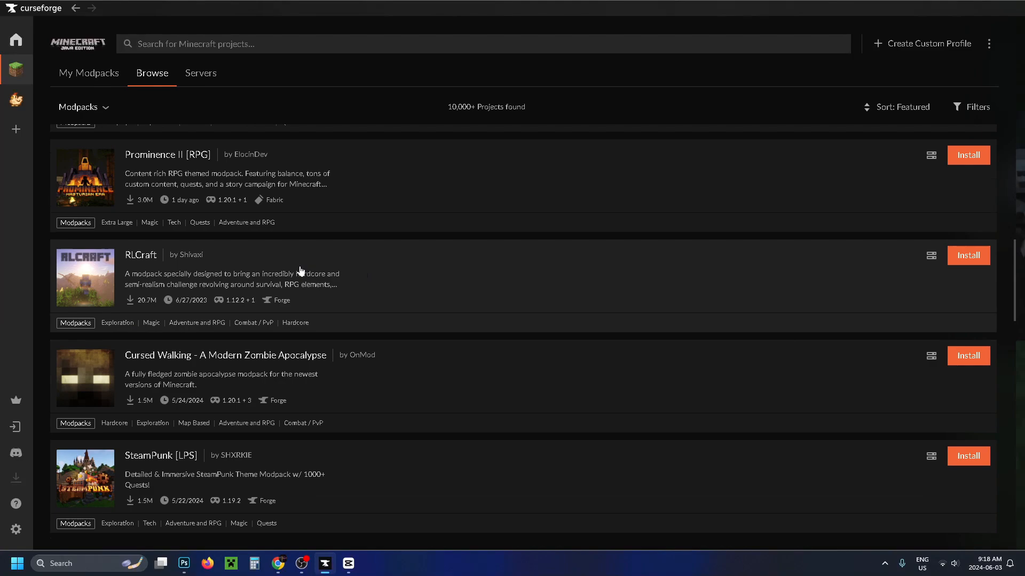
mouse_move(958, 278)
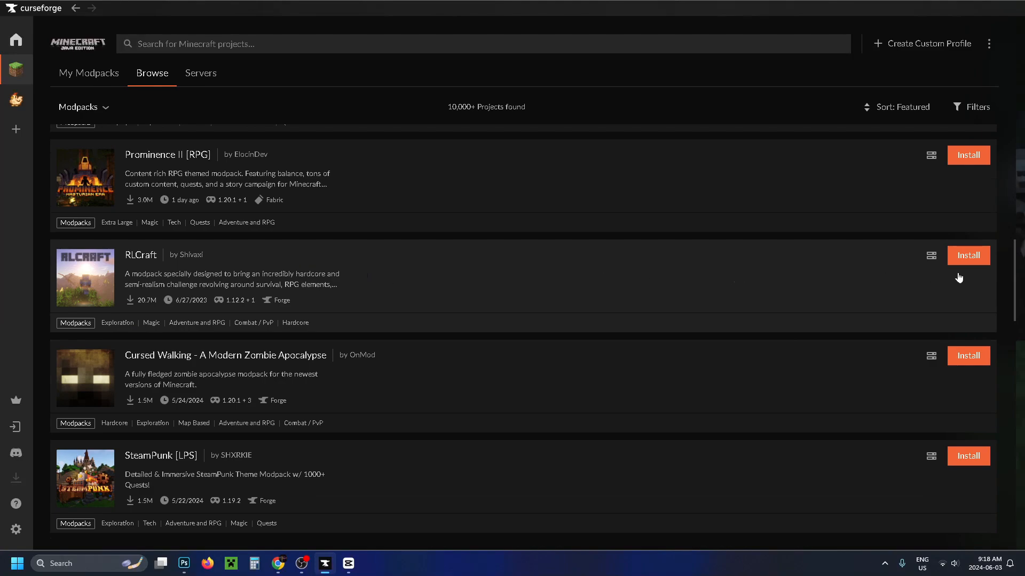
click(969, 255)
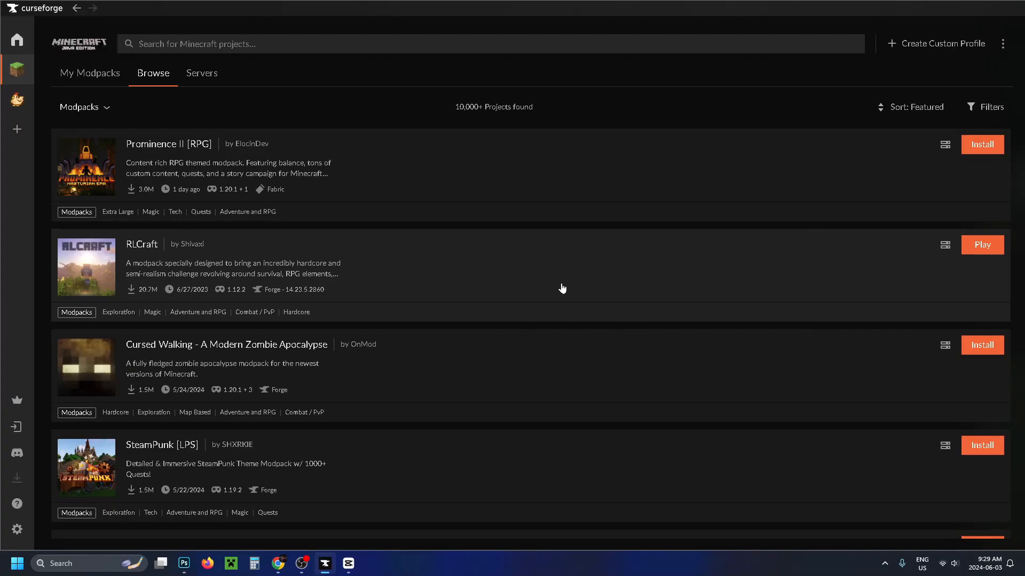
mouse_move(833, 238)
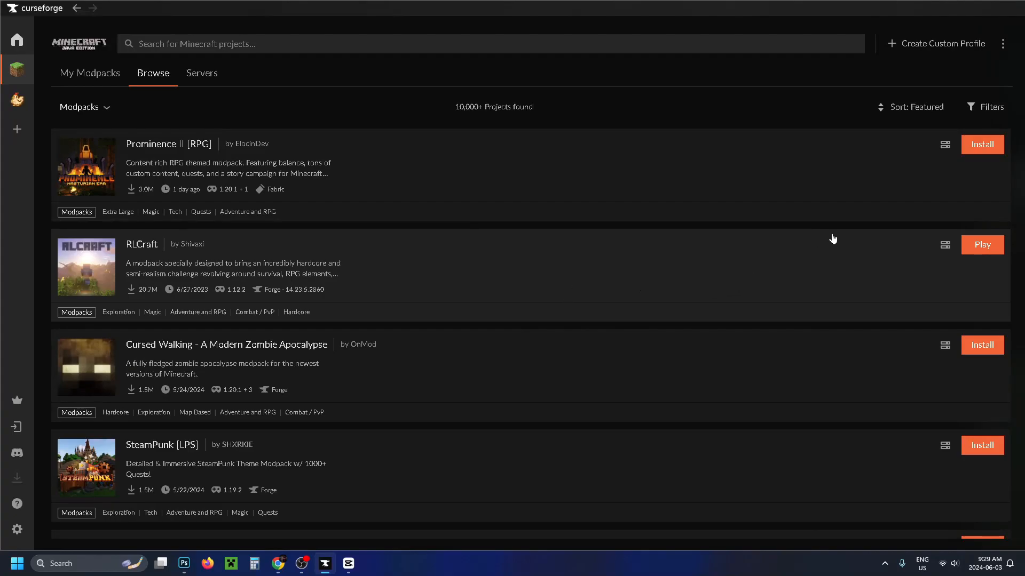
Create a custom Forge profile named 'my modpack 1.20.6' for Minecraft 1.20.6.
click(941, 43)
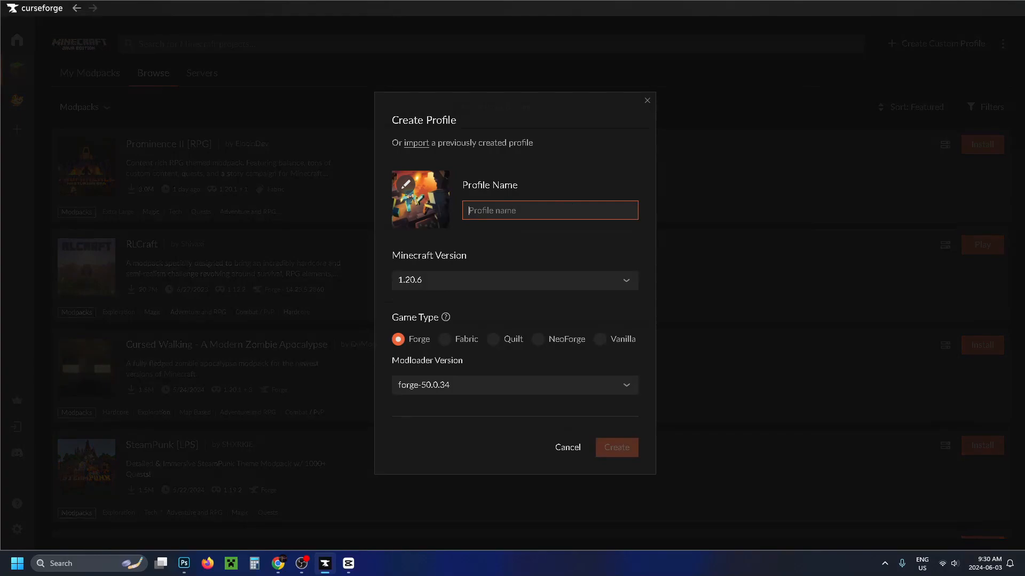
text(my)
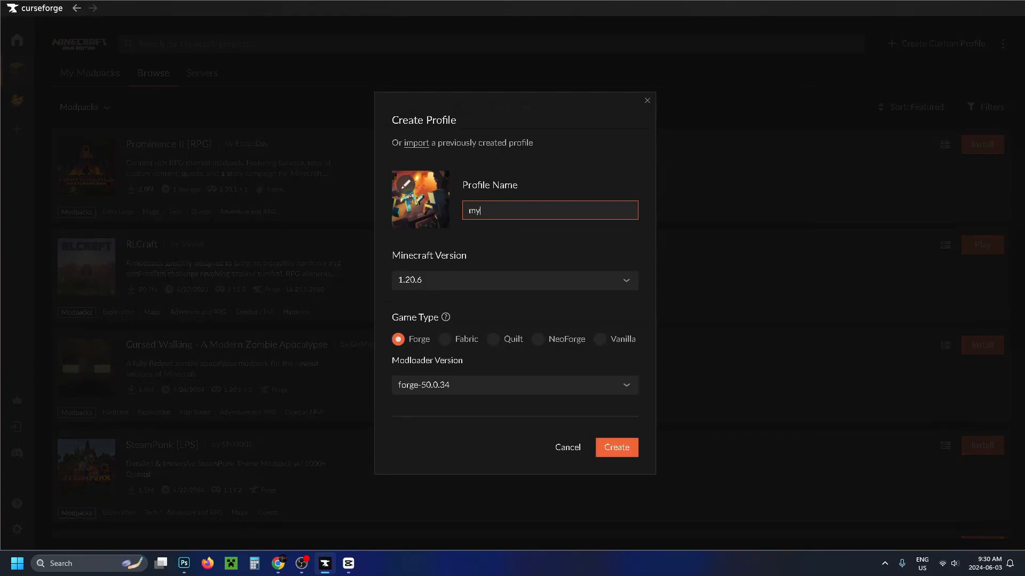
text(modpack 1.20.6)
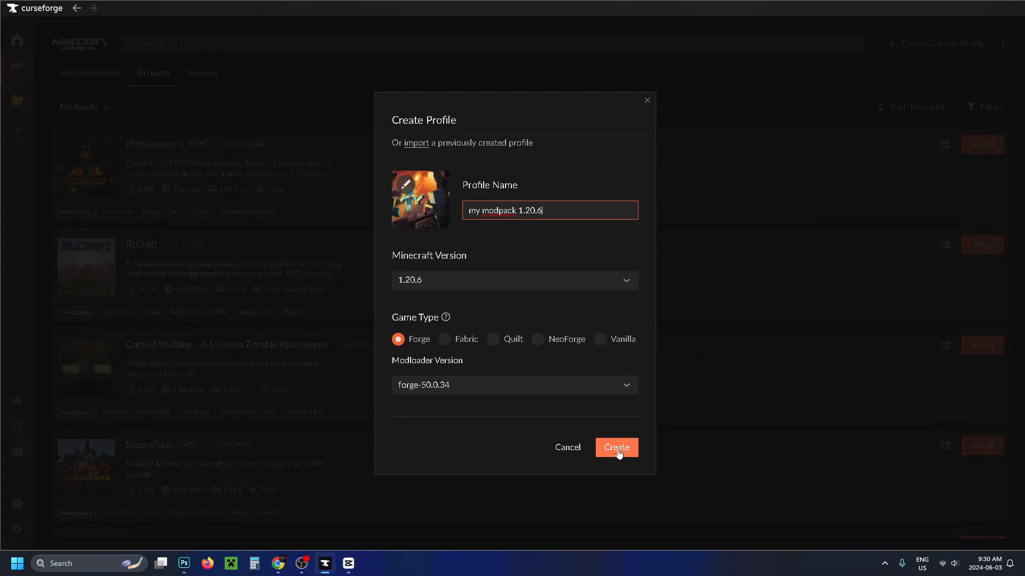
click(614, 447)
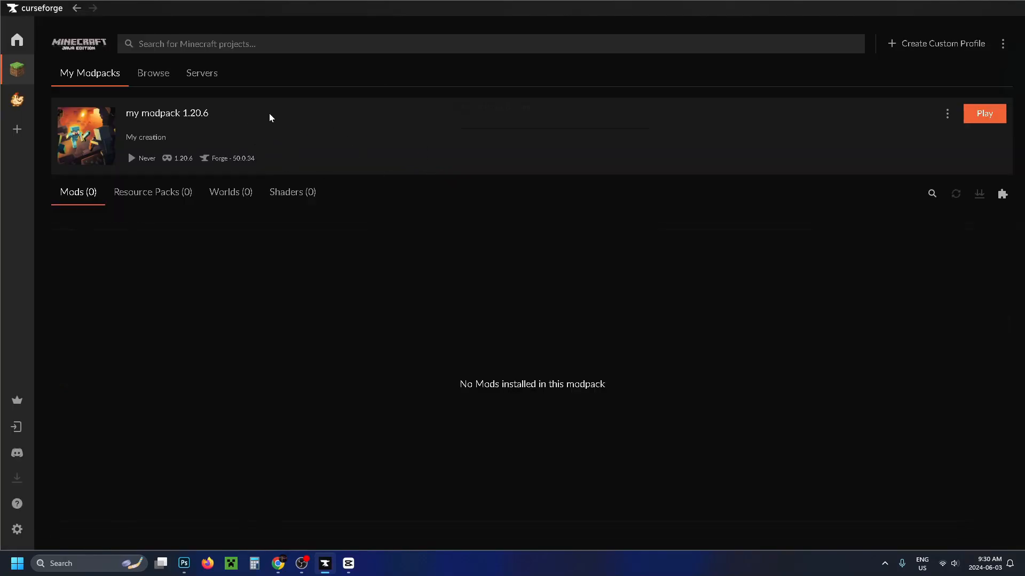
mouse_move(480, 138)
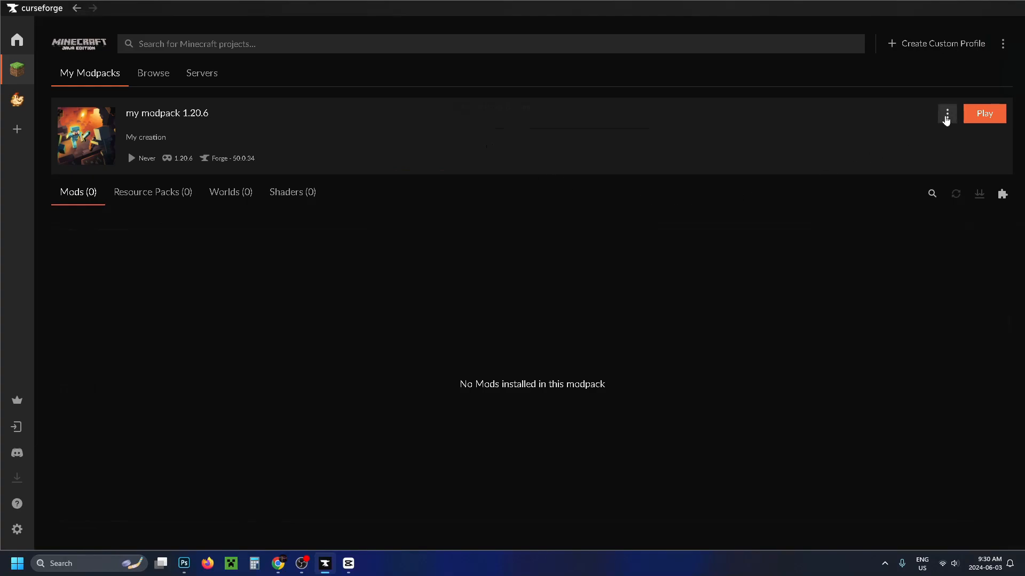
Use Add More Content on 'my modpack 1.20.6' and browse the Forge 1.20.6 mod catalogue.
click(946, 114)
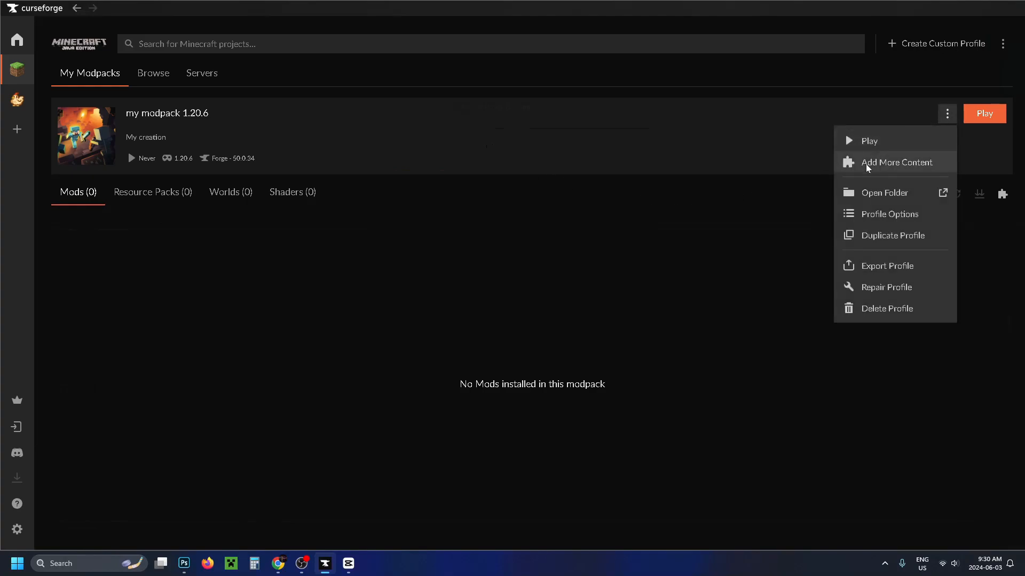
click(895, 162)
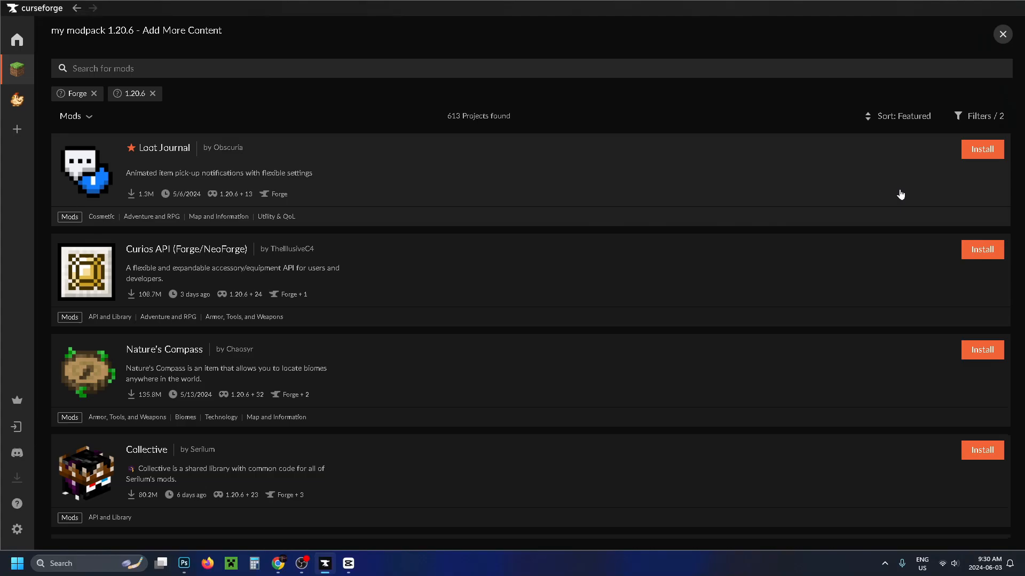
mouse_move(982, 149)
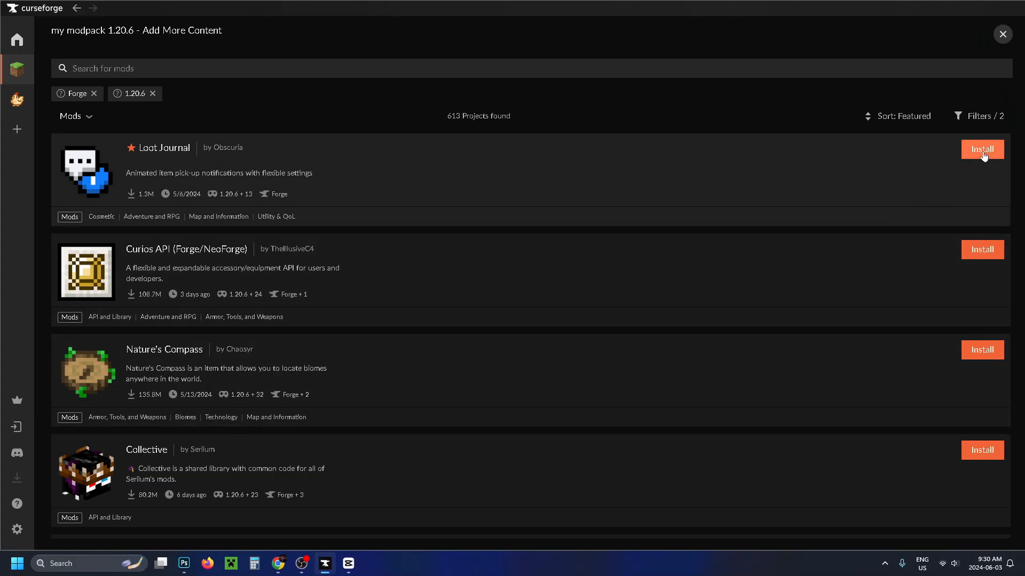
scroll(down, 3)
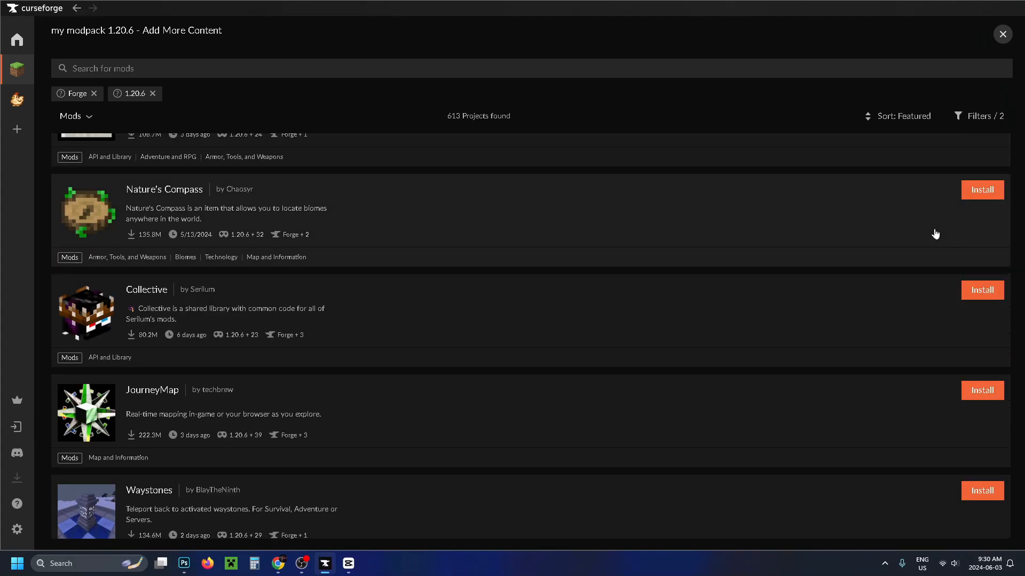
scroll(down, 3)
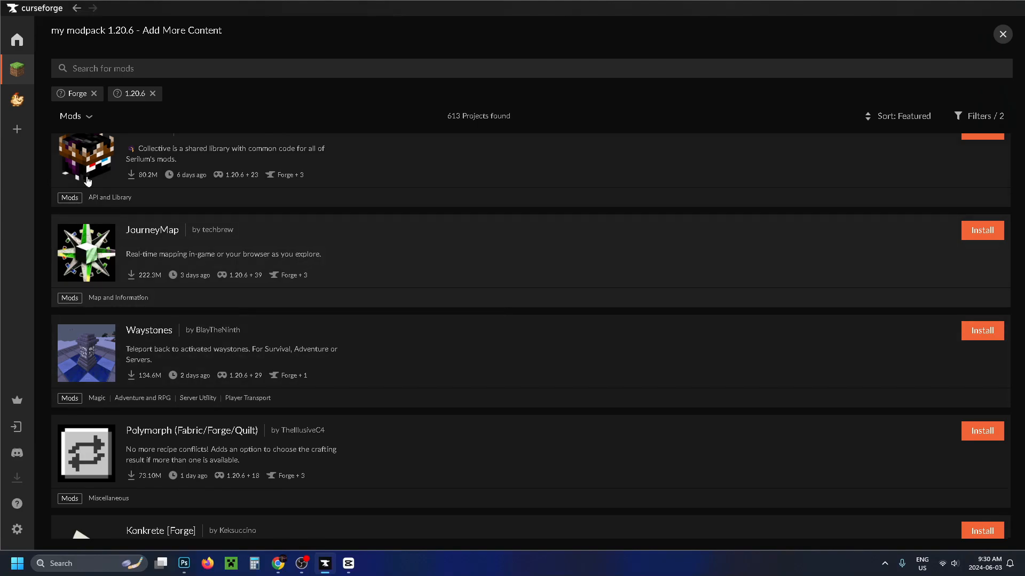
mouse_move(17, 68)
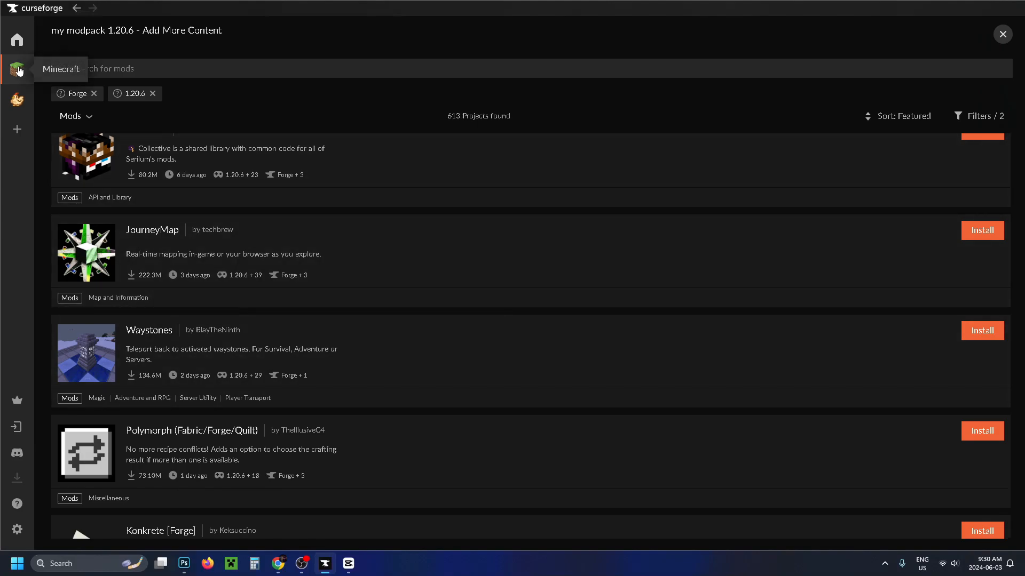
Return to the My Modpacks library showing RLCraft and 'my modpack 1.20.6'.
click(1003, 34)
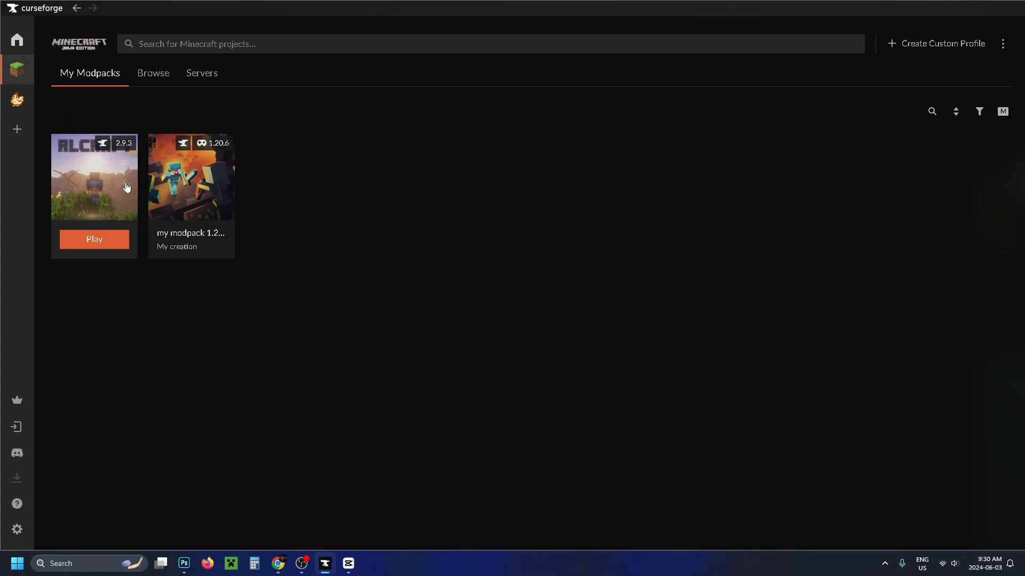
mouse_move(94, 193)
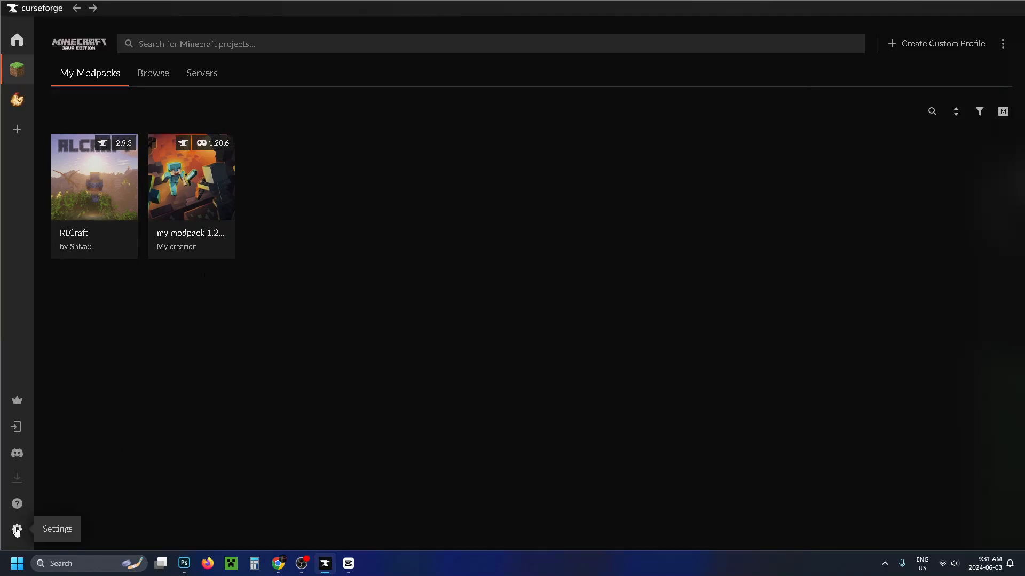
Raise Minecraft's default allocated memory to about 5952 MB in Settings and close Settings.
click(16, 530)
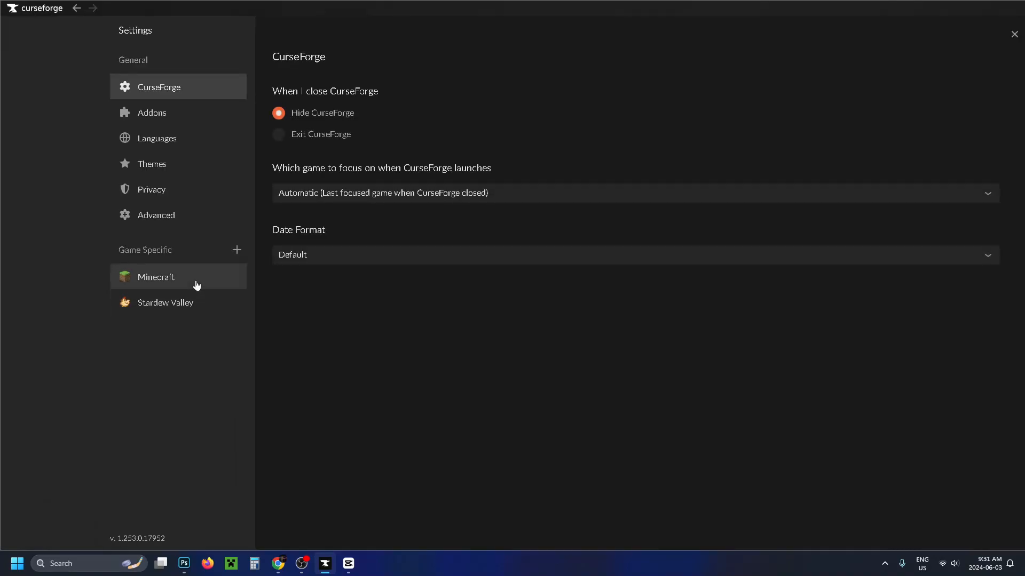
click(156, 276)
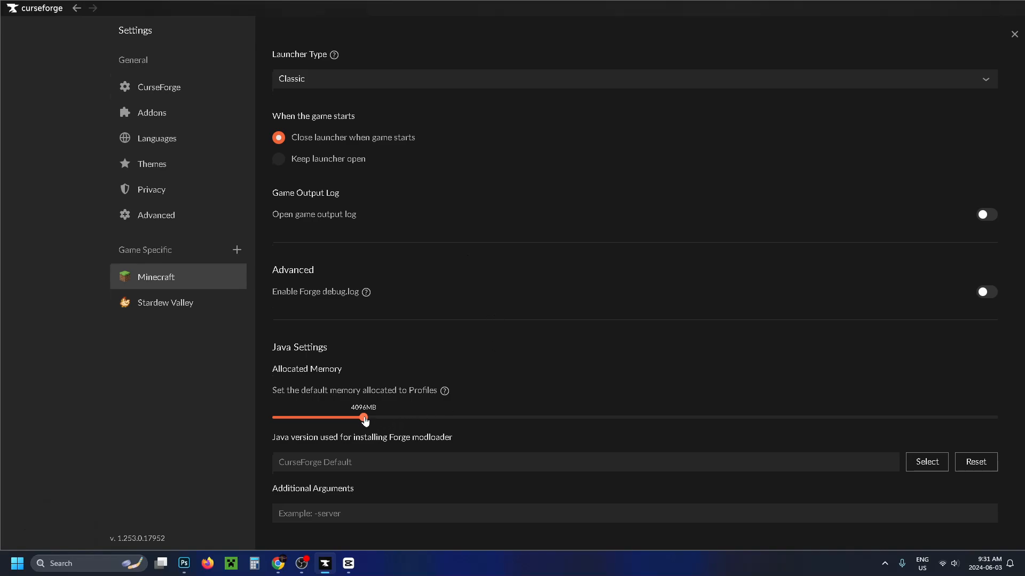
drag(365, 418, 373, 418)
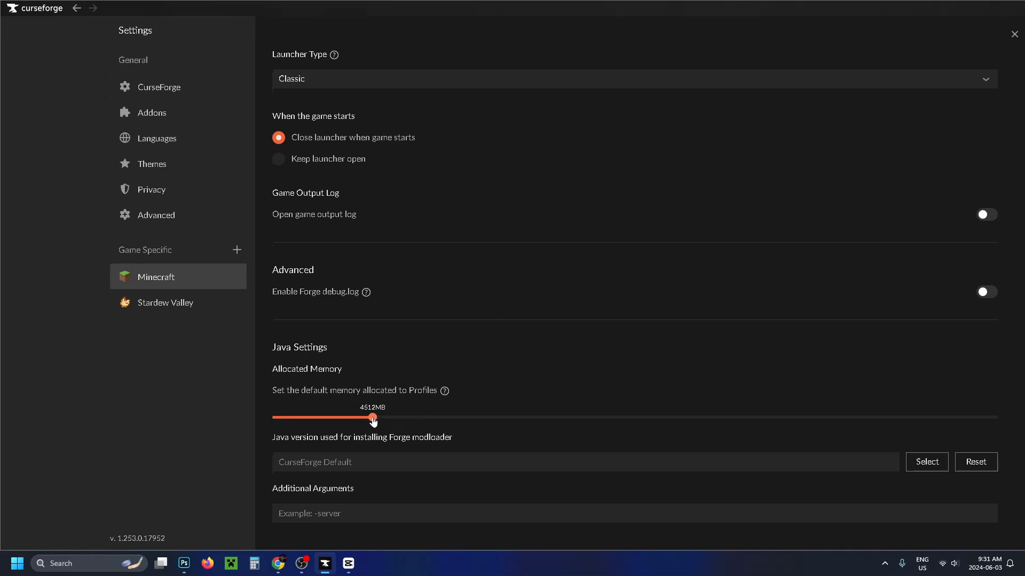
drag(374, 417, 390, 417)
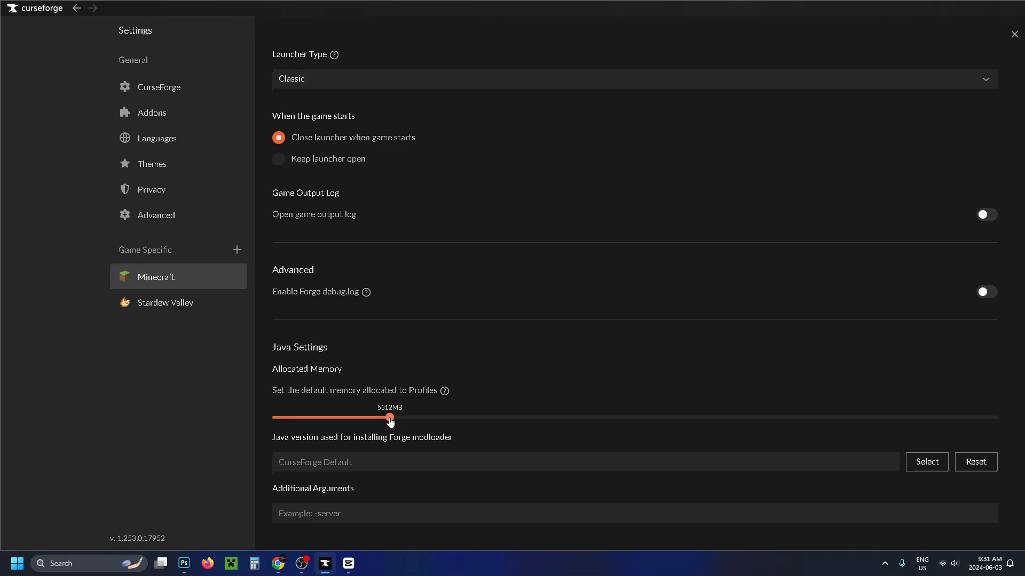
drag(390, 418, 403, 418)
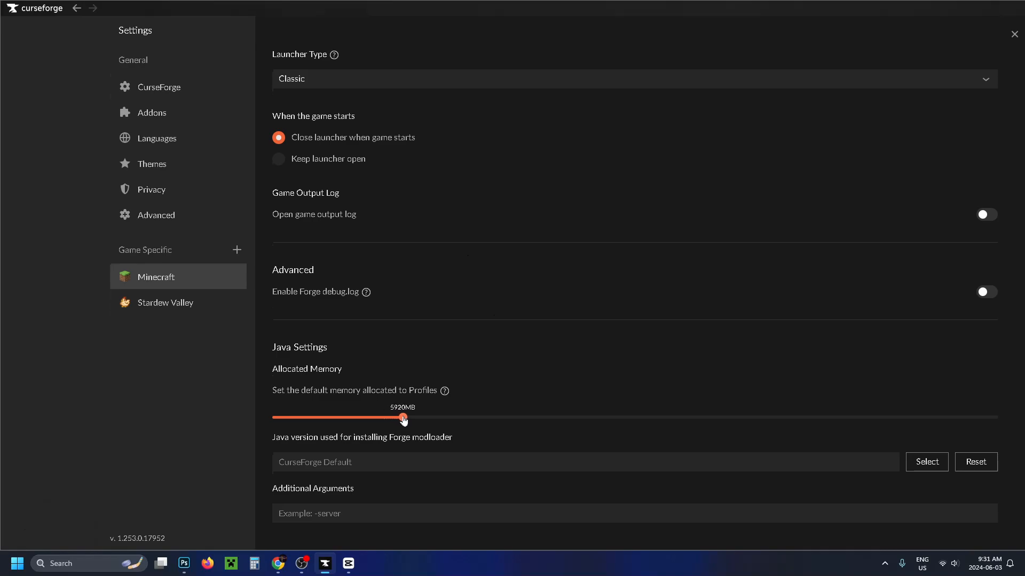
drag(402, 418, 403, 417)
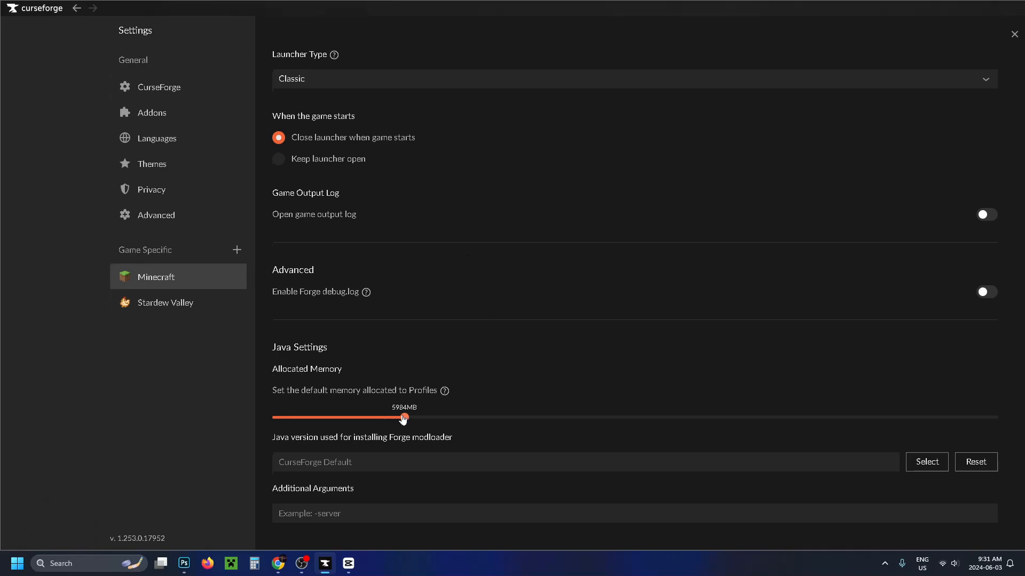
drag(403, 417, 401, 418)
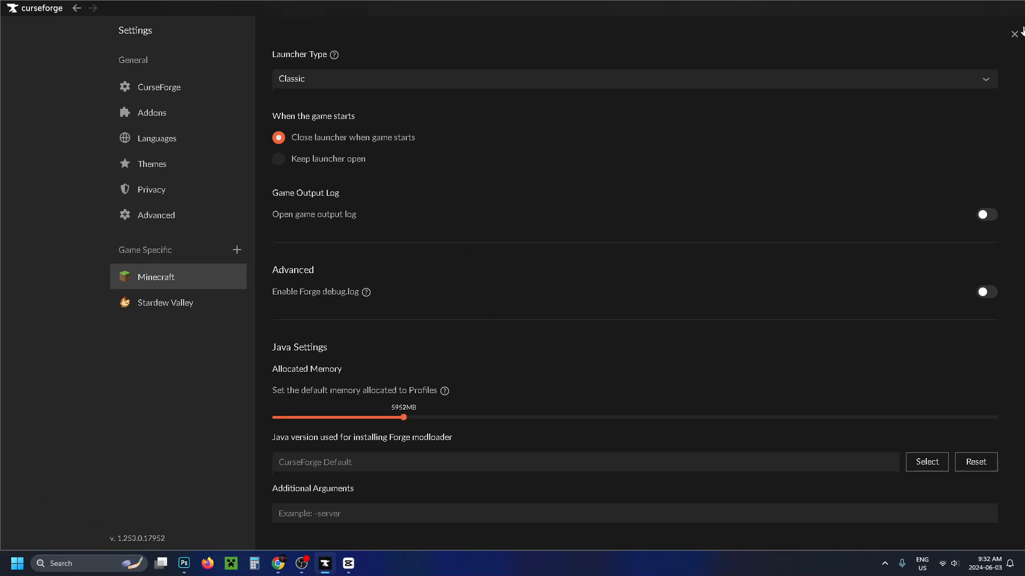
click(1014, 33)
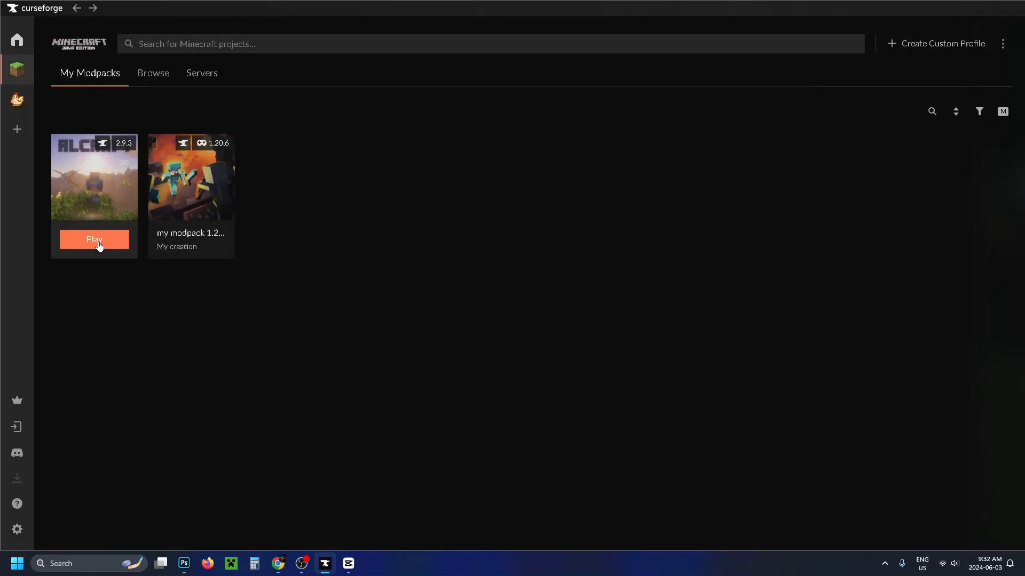
Play RLCraft, sign in with Microsoft in the launcher and start the RLCraft Forge installation.
click(94, 239)
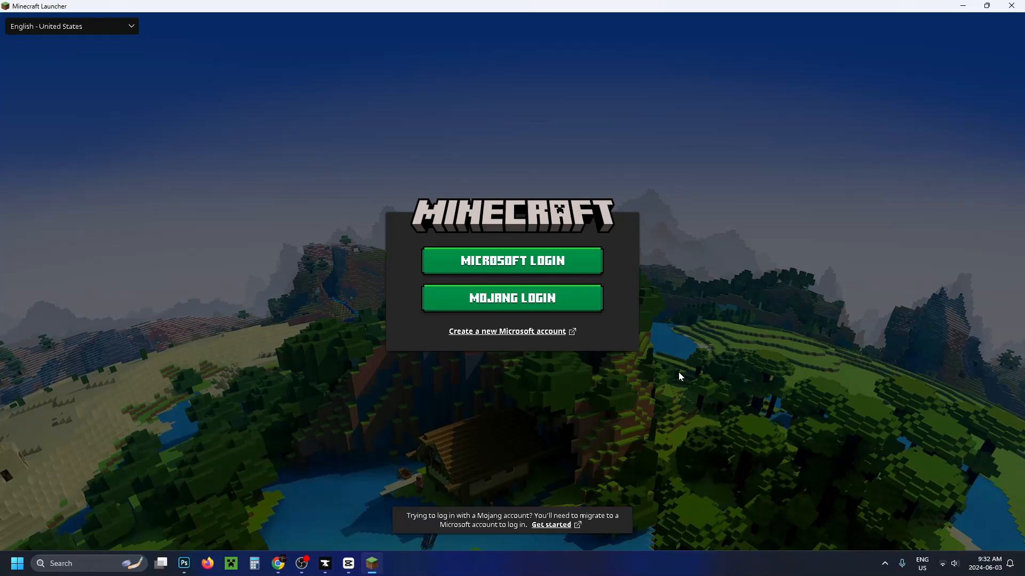
mouse_move(538, 267)
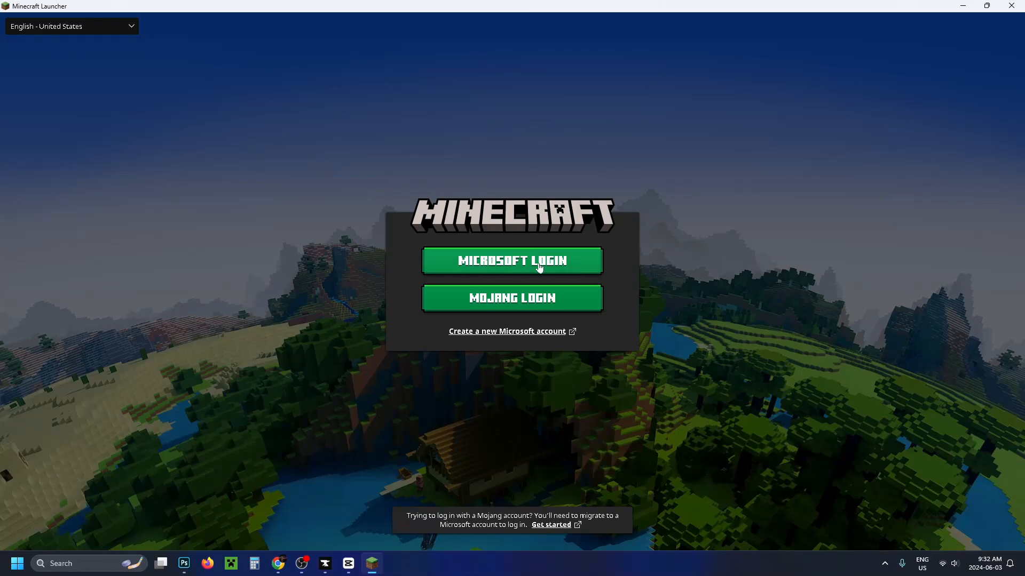
click(511, 260)
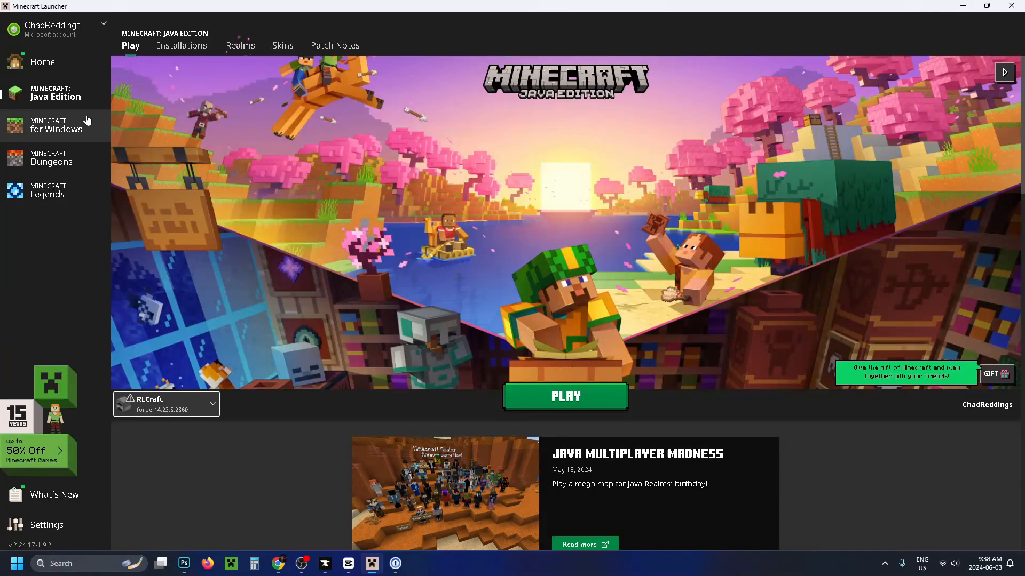
mouse_move(275, 335)
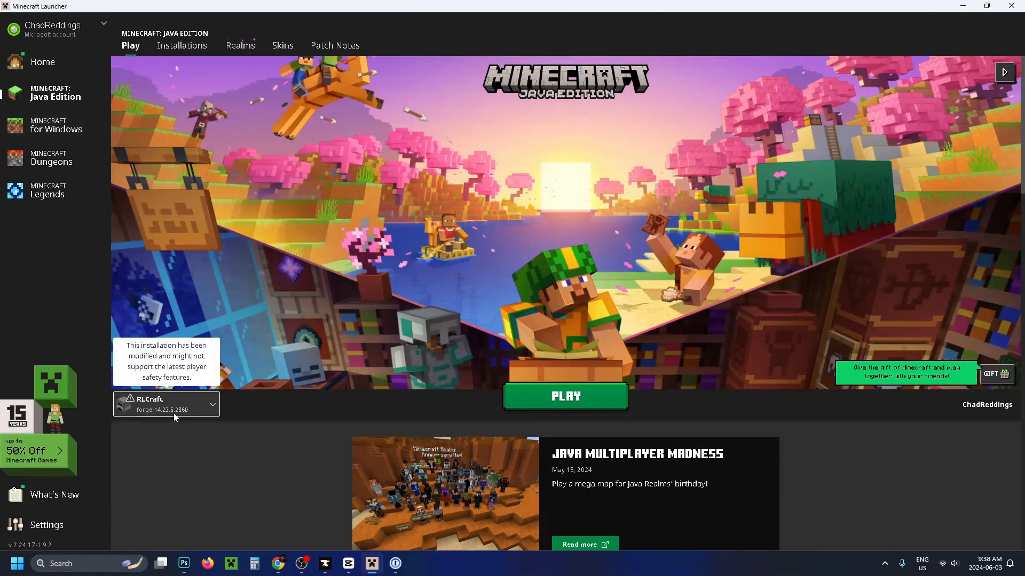
mouse_move(181, 410)
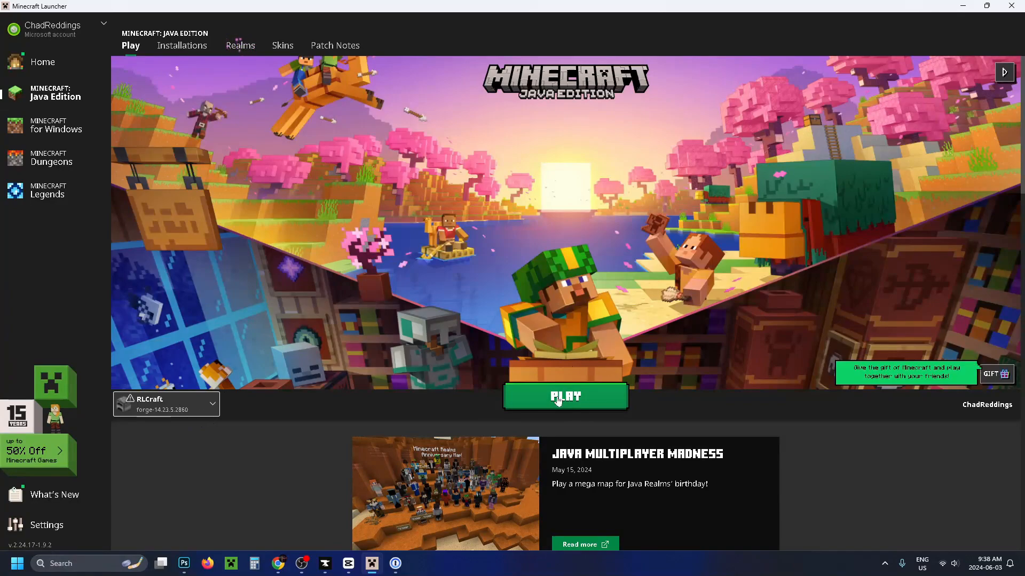
click(565, 396)
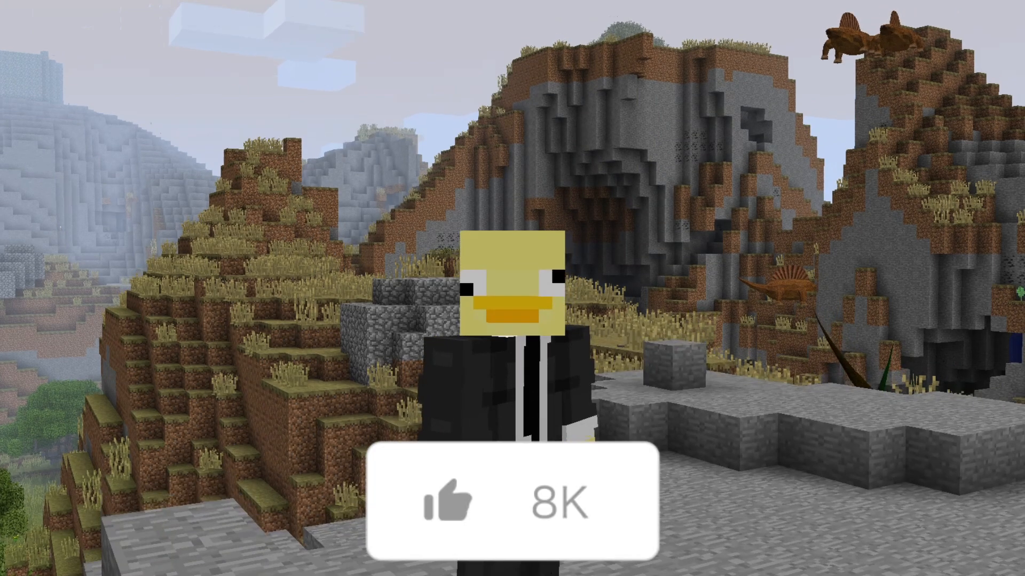
click(432, 510)
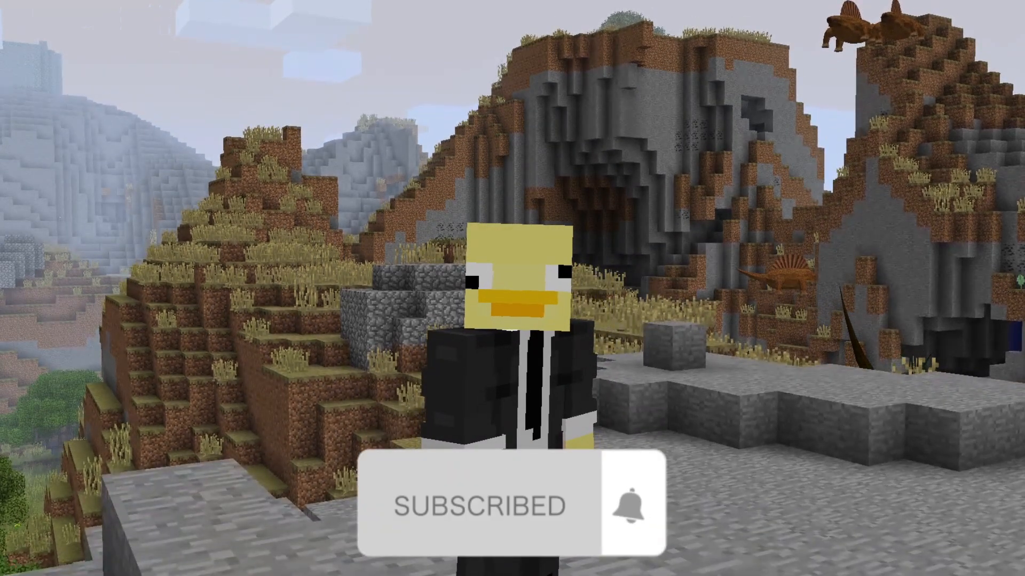